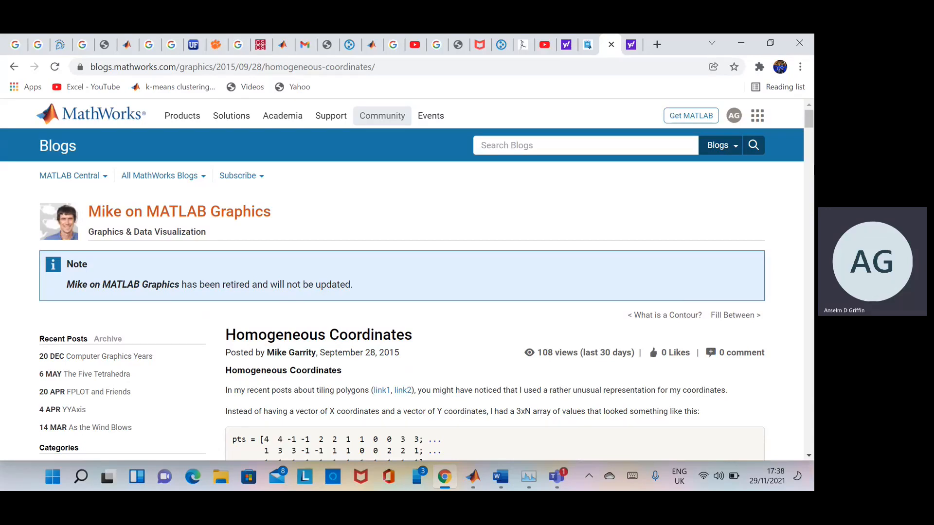
{"action": "mouse_move", "coordinate": [803, 174]}
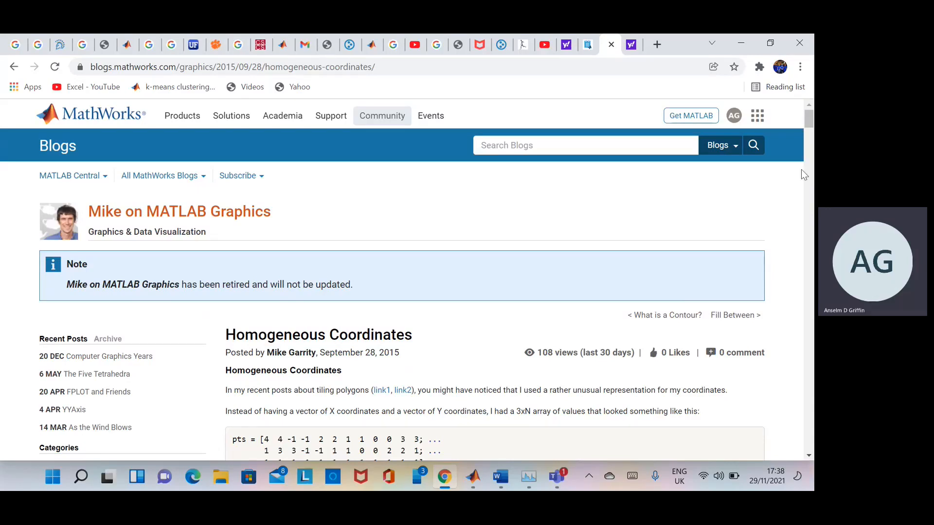
{"action": "mouse_move", "coordinate": [292, 213]}
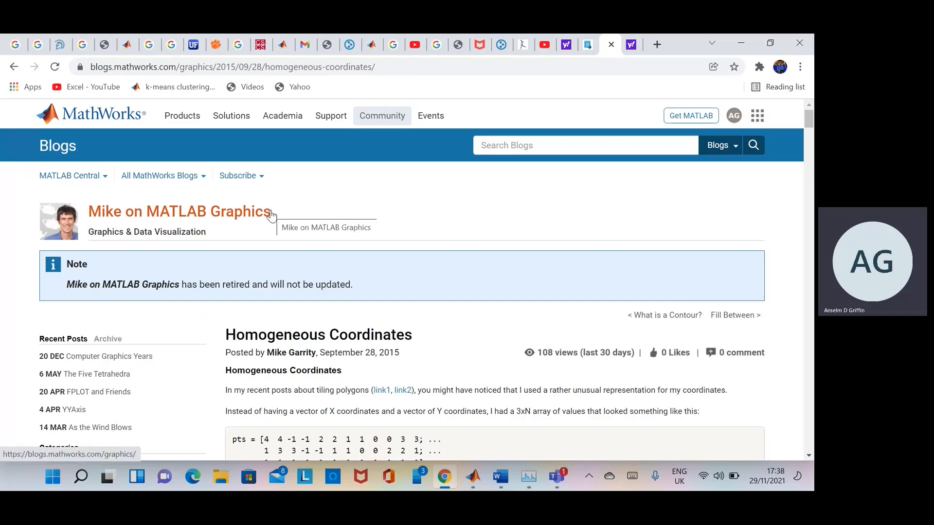
- Highlight the blog title 'Mike on MATLAB Graphics' and the post's full web address in Chrome
{"action": "double_click", "coordinate": [244, 211]}
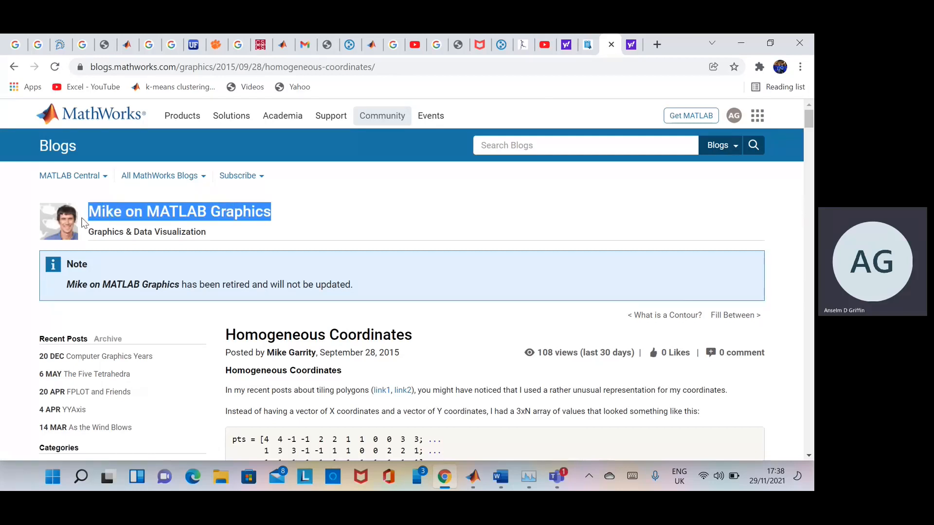
{"action": "left_click", "coordinate": [423, 67]}
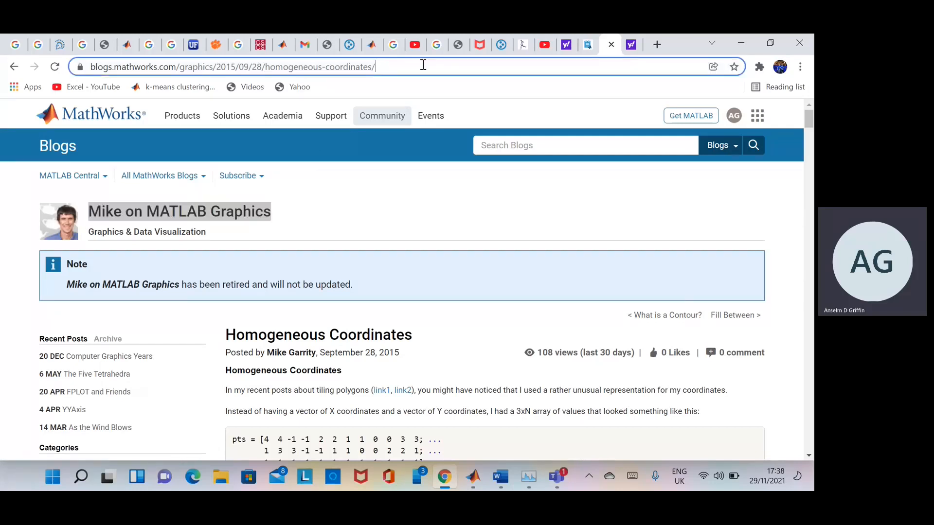
{"action": "left_click", "coordinate": [232, 66]}
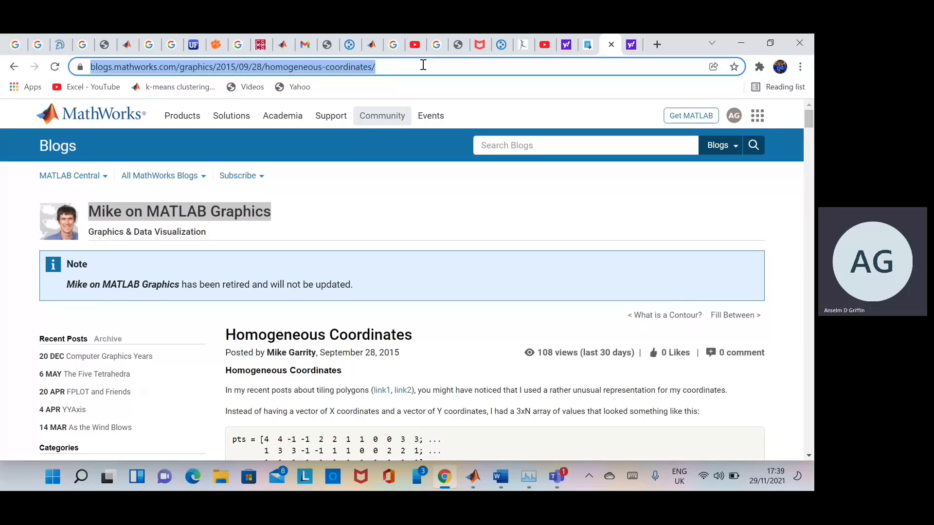
{"action": "mouse_move", "coordinate": [548, 292]}
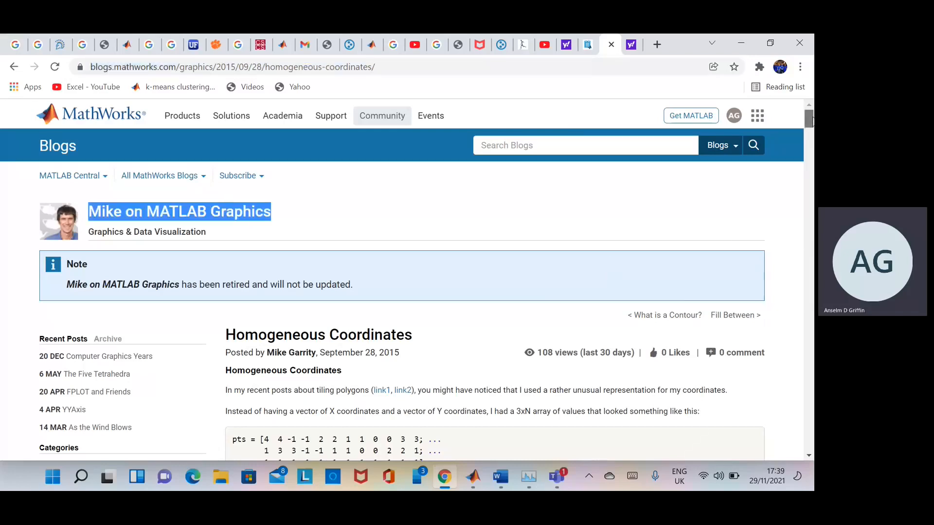
{"action": "scroll", "scroll_direction": "down", "scroll_amount": 3}
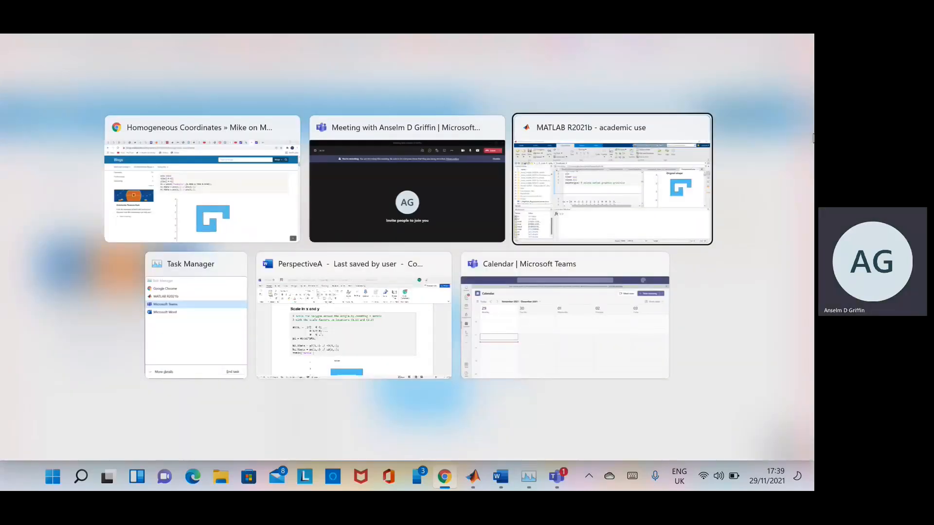
- Switch to the MATLAB window and read the PerspectiveA live script's homogeneous-coordinates introduction
{"action": "left_click", "coordinate": [610, 179]}
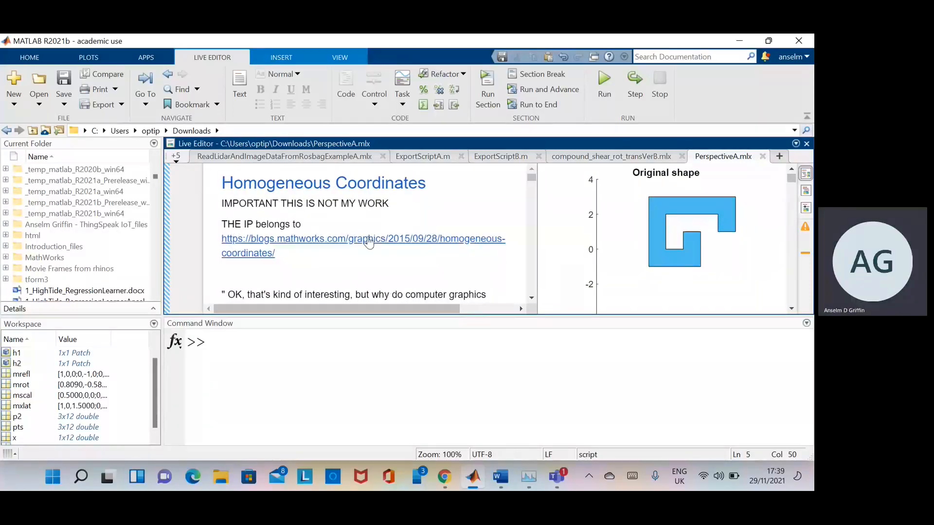
{"action": "mouse_move", "coordinate": [469, 290]}
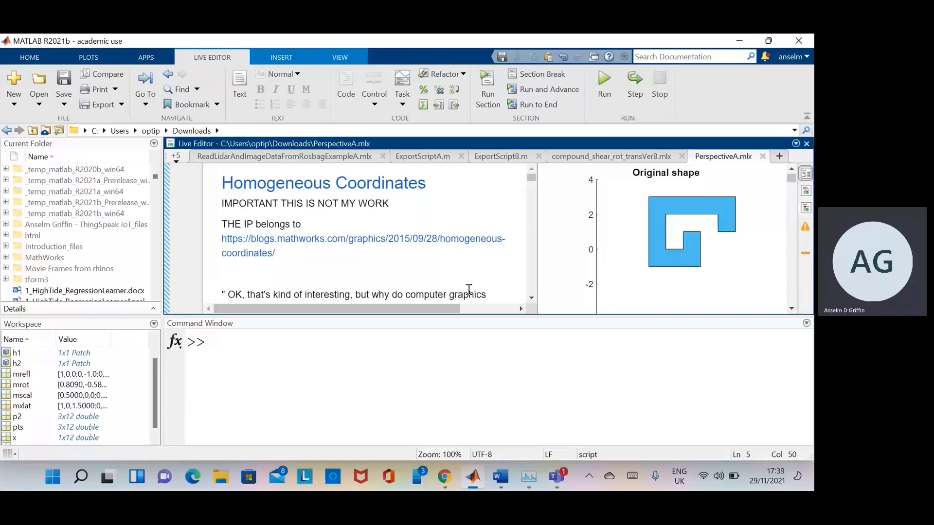
{"action": "scroll", "scroll_direction": "down", "scroll_amount": 3}
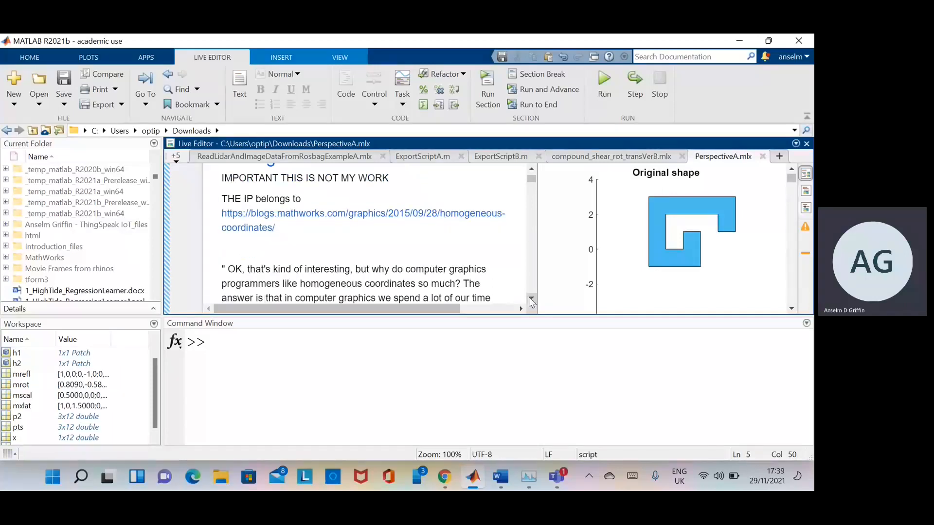
{"action": "scroll", "scroll_direction": "down", "scroll_amount": 3}
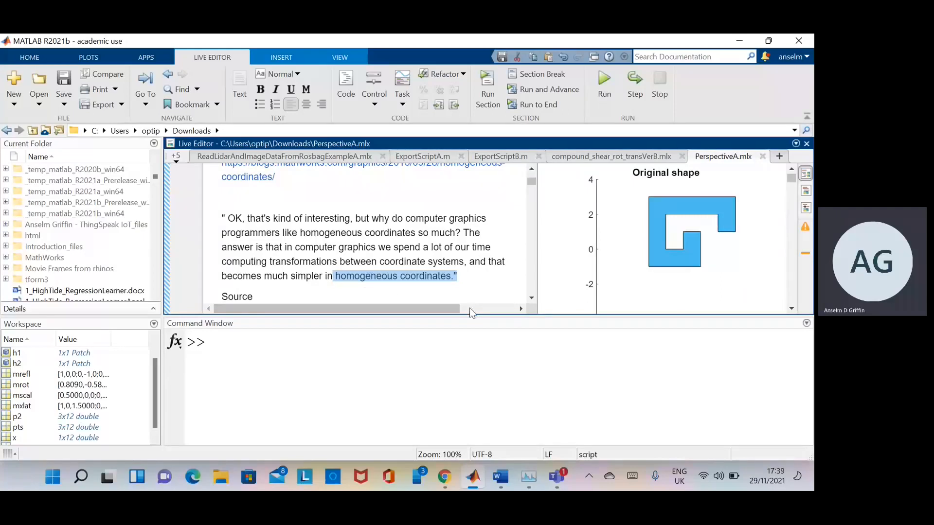
{"action": "scroll", "scroll_direction": "down", "scroll_amount": 3}
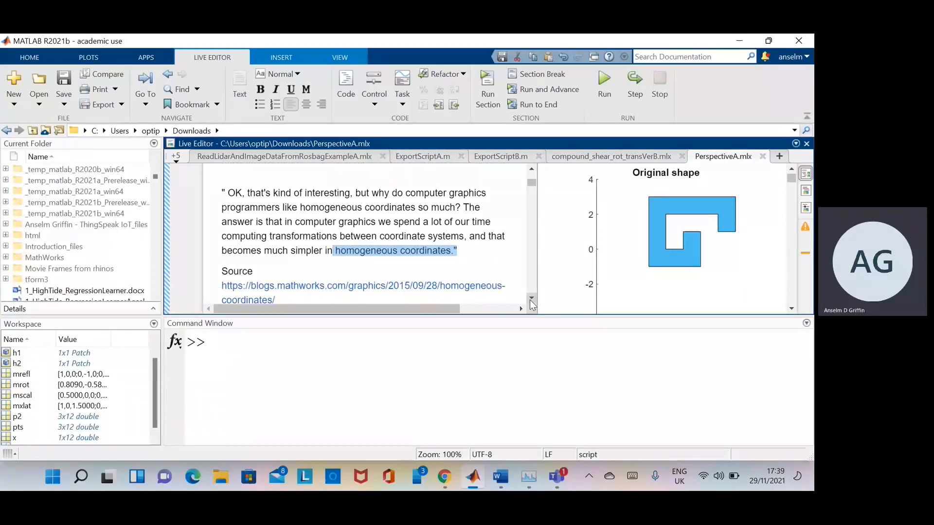
- Continue down the PerspectiveA script until the 'Tidy up' code section is in view
{"action": "left_click", "coordinate": [331, 250]}
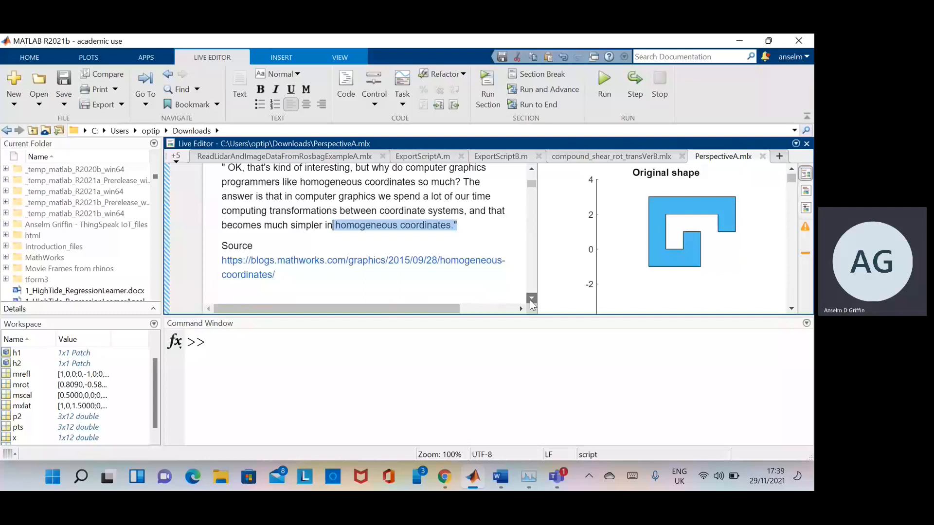
{"action": "scroll", "scroll_direction": "down", "scroll_amount": 3}
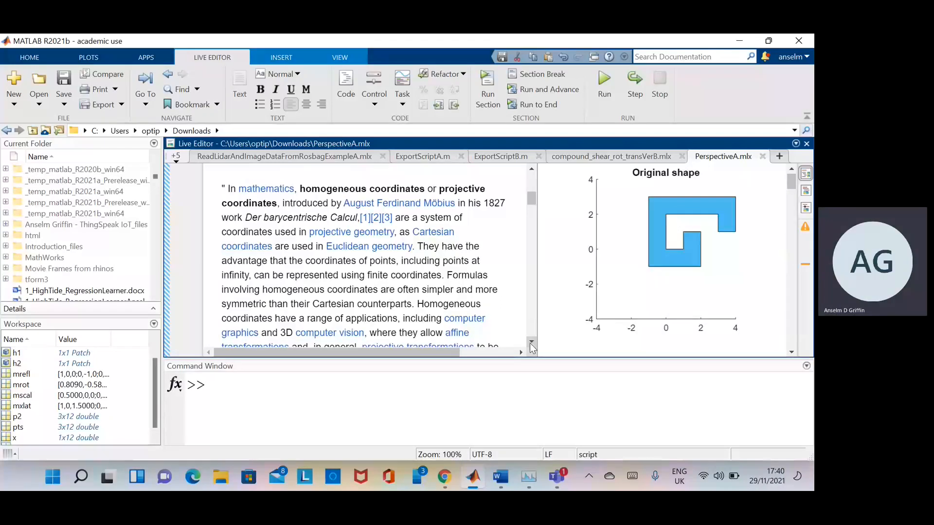
{"action": "scroll", "scroll_direction": "down", "scroll_amount": 3}
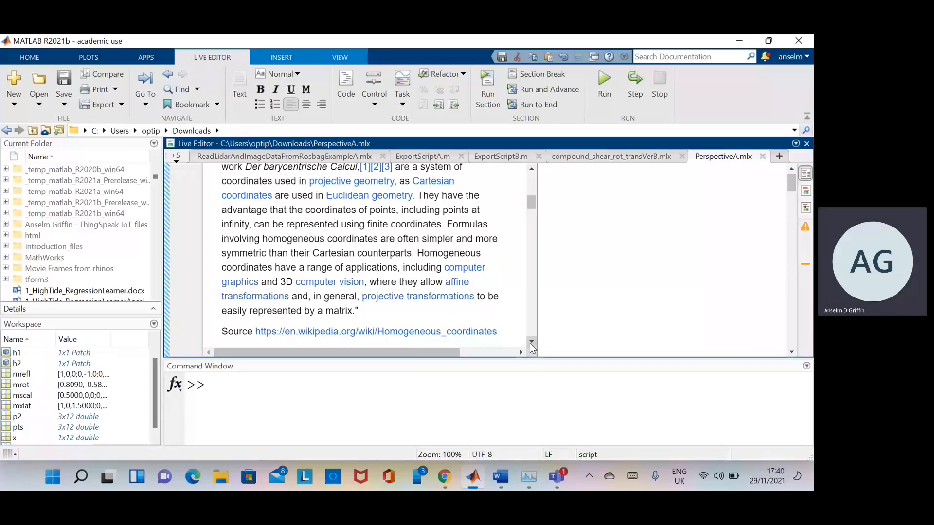
{"action": "scroll", "scroll_direction": "down", "scroll_amount": 3}
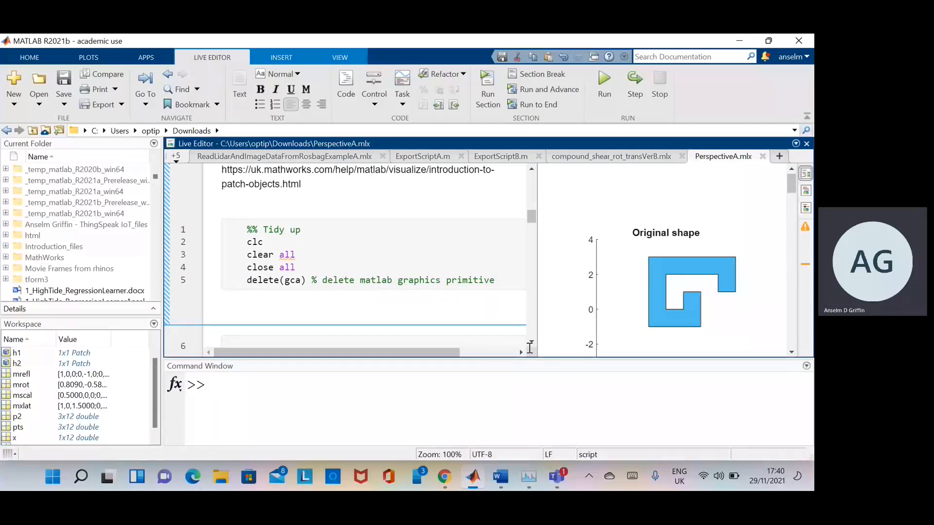
{"action": "scroll", "scroll_direction": "down", "scroll_amount": 3}
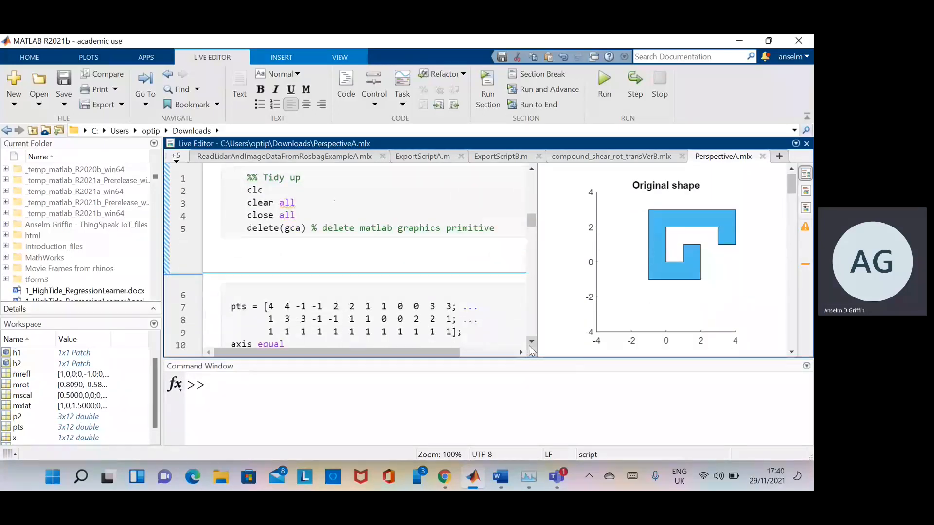
{"action": "scroll", "scroll_direction": "down", "scroll_amount": 3}
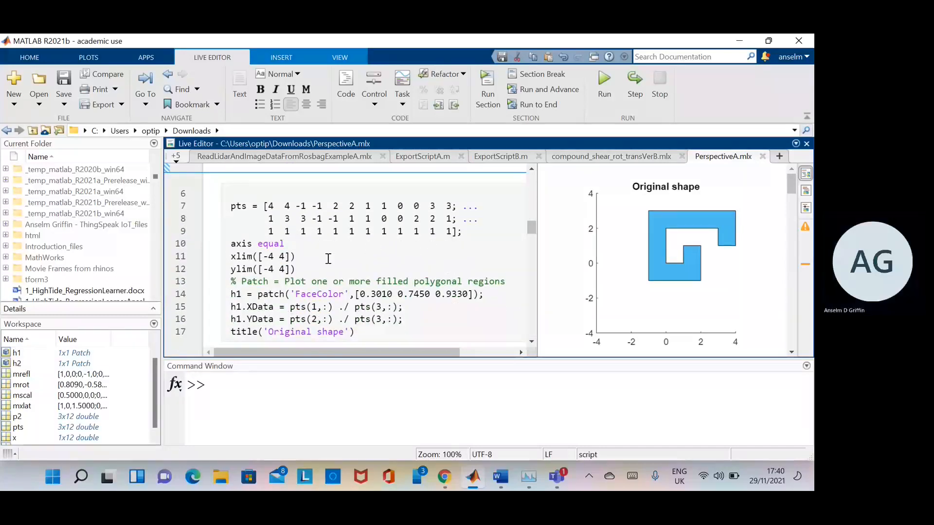
{"action": "left_click_drag", "start_coordinate": [266, 206], "coordinate": [308, 219]}
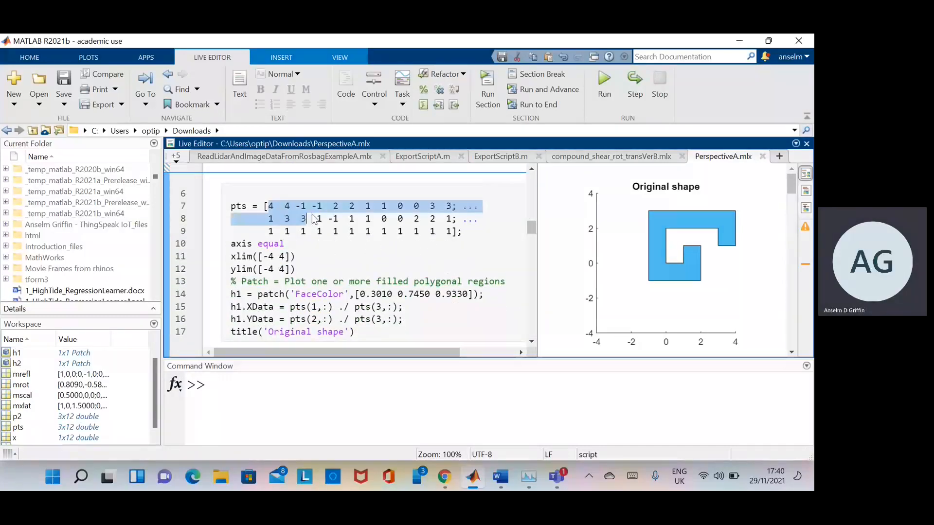
{"action": "left_click_drag", "start_coordinate": [309, 219], "coordinate": [452, 219]}
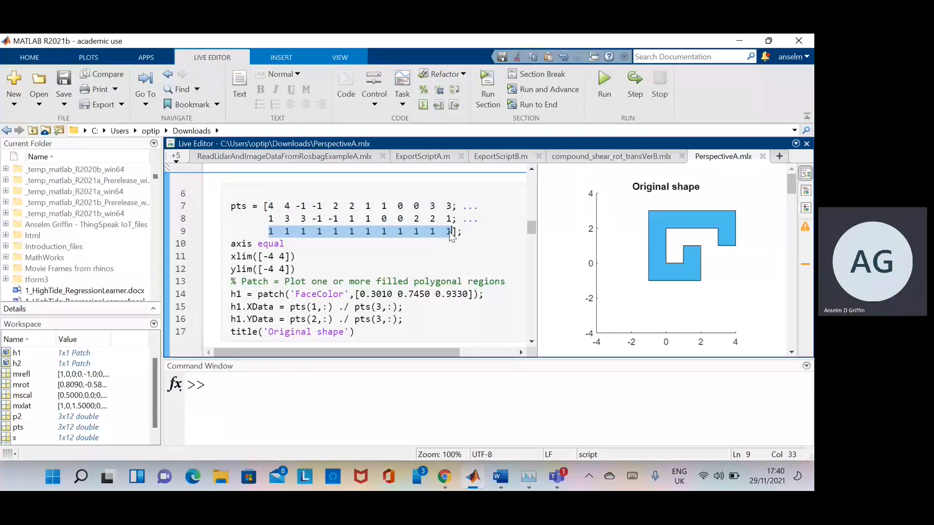
{"action": "left_click", "coordinate": [453, 231]}
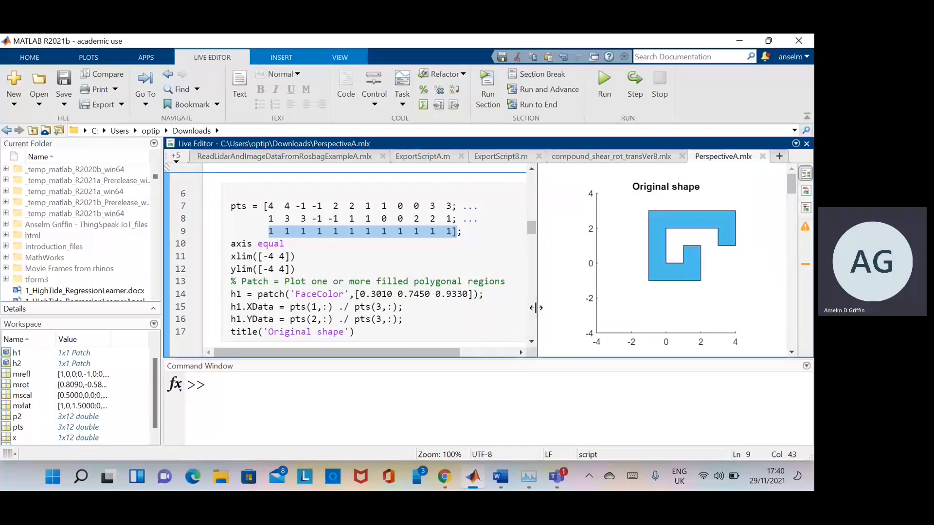
{"action": "scroll", "scroll_direction": "down", "scroll_amount": 3}
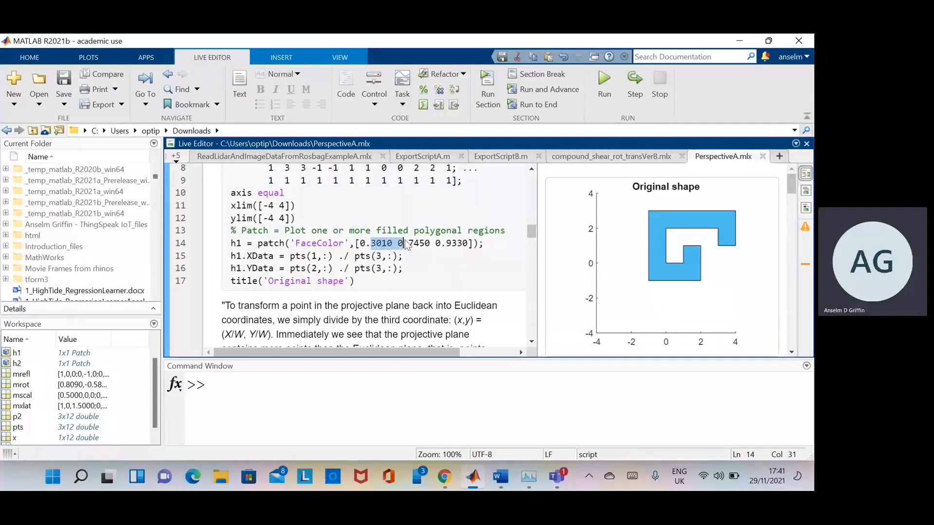
{"action": "double_click", "coordinate": [418, 243]}
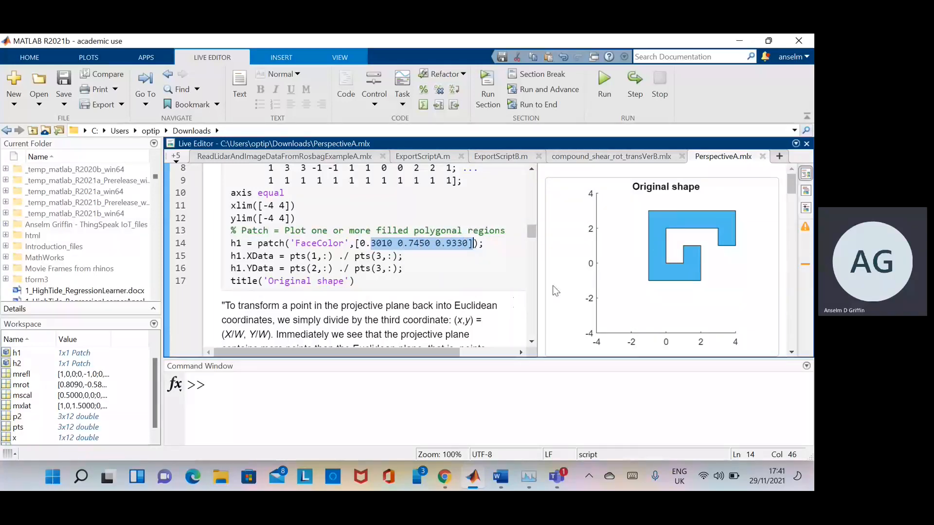
{"action": "mouse_move", "coordinate": [634, 309]}
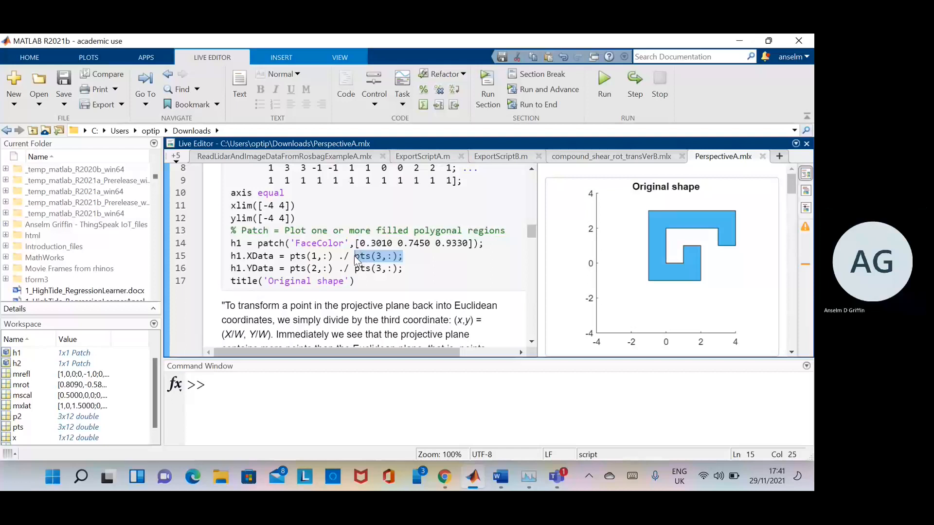
{"action": "mouse_move", "coordinate": [372, 256]}
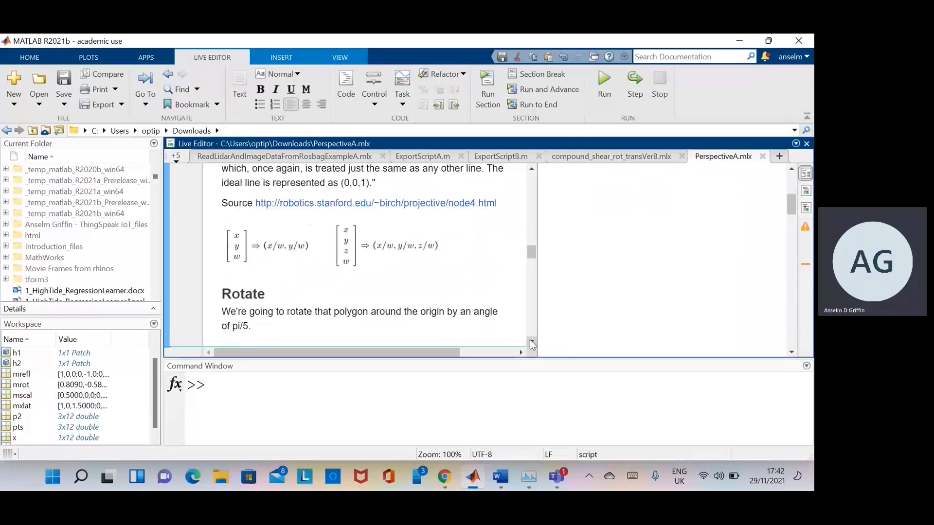
{"action": "scroll", "scroll_direction": "down", "scroll_amount": 3}
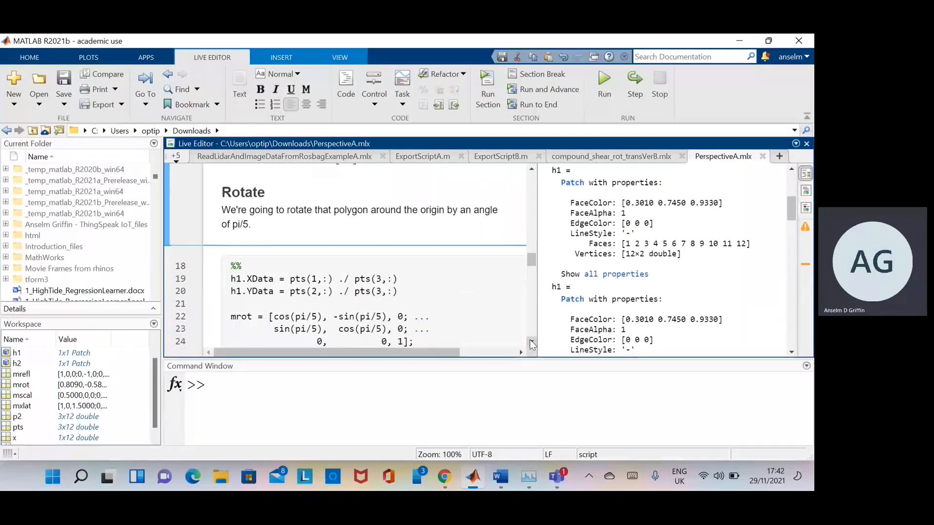
{"action": "scroll", "scroll_direction": "down", "scroll_amount": 3}
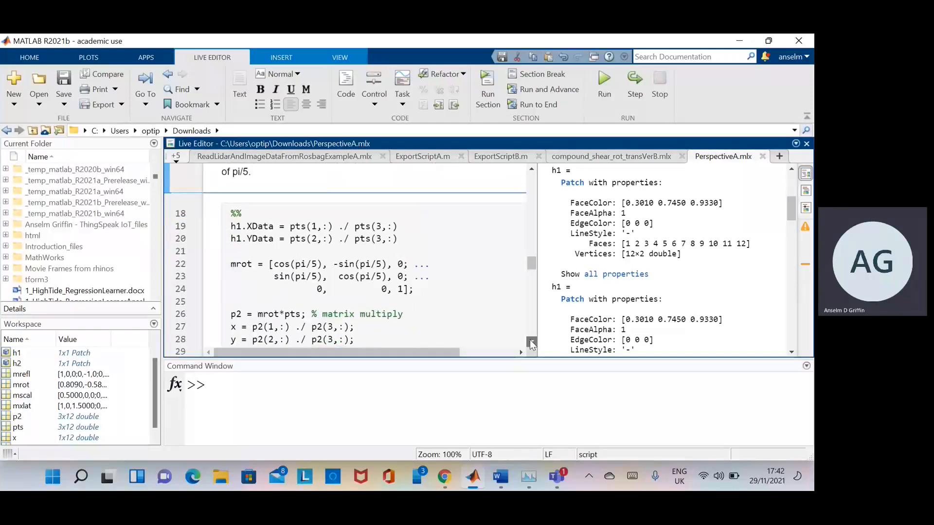
{"action": "scroll", "scroll_direction": "down", "scroll_amount": 3}
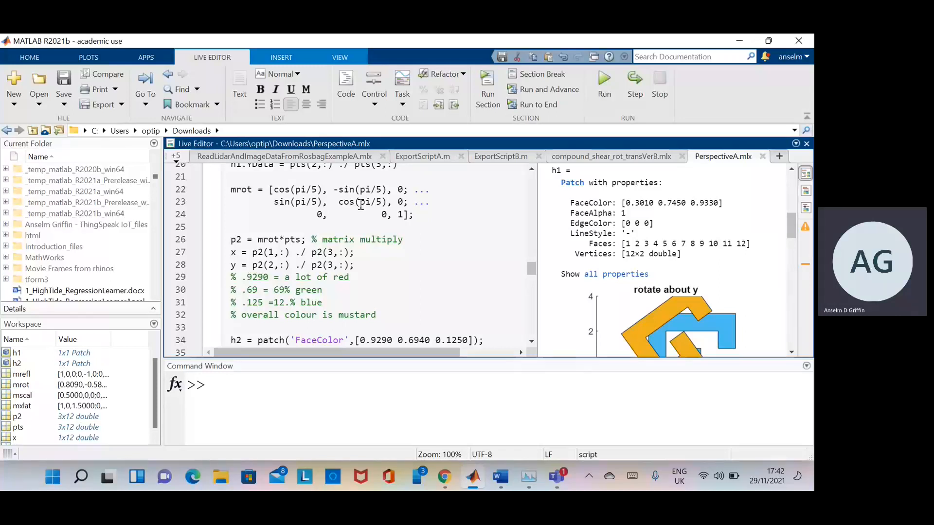
{"action": "mouse_move", "coordinate": [457, 235]}
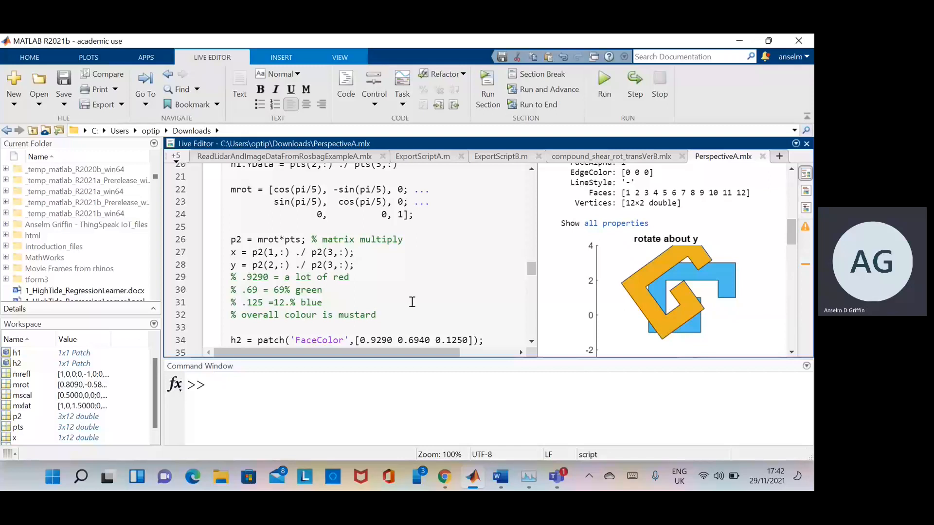
{"action": "mouse_move", "coordinate": [476, 310]}
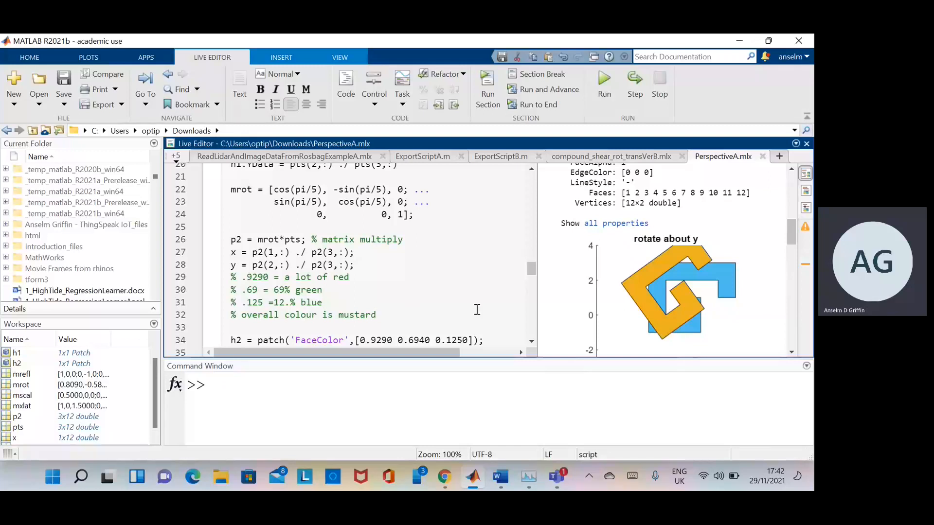
{"action": "mouse_move", "coordinate": [600, 319]}
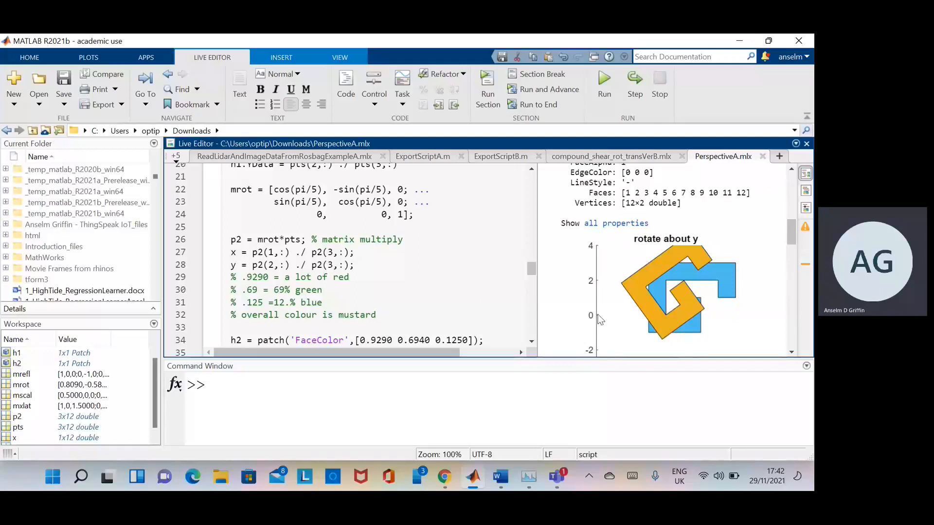
{"action": "mouse_move", "coordinate": [700, 261]}
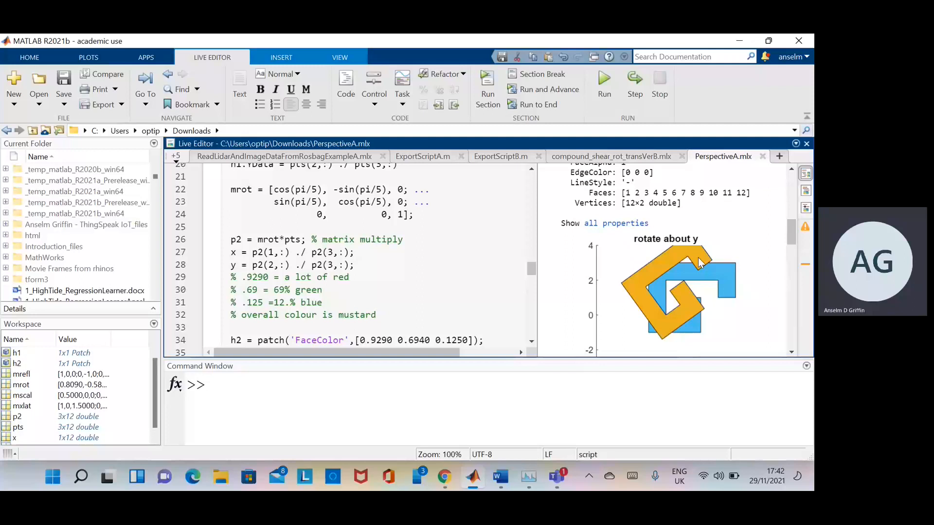
{"action": "mouse_move", "coordinate": [542, 322]}
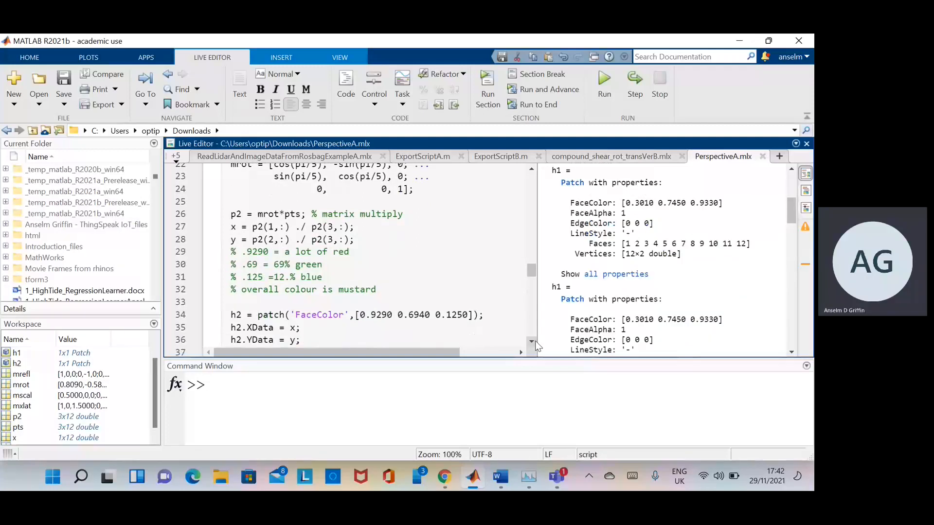
{"action": "scroll", "scroll_direction": "down", "scroll_amount": 3}
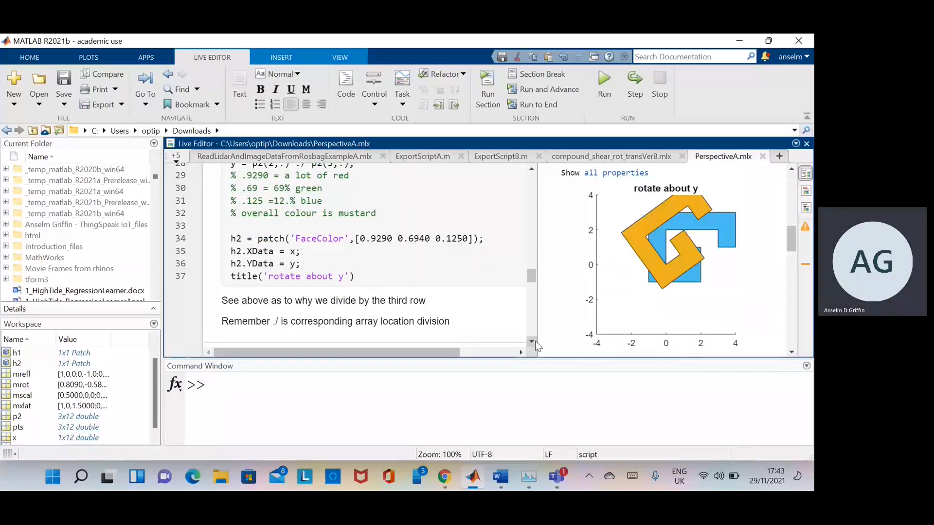
{"action": "scroll", "scroll_direction": "down", "scroll_amount": 3}
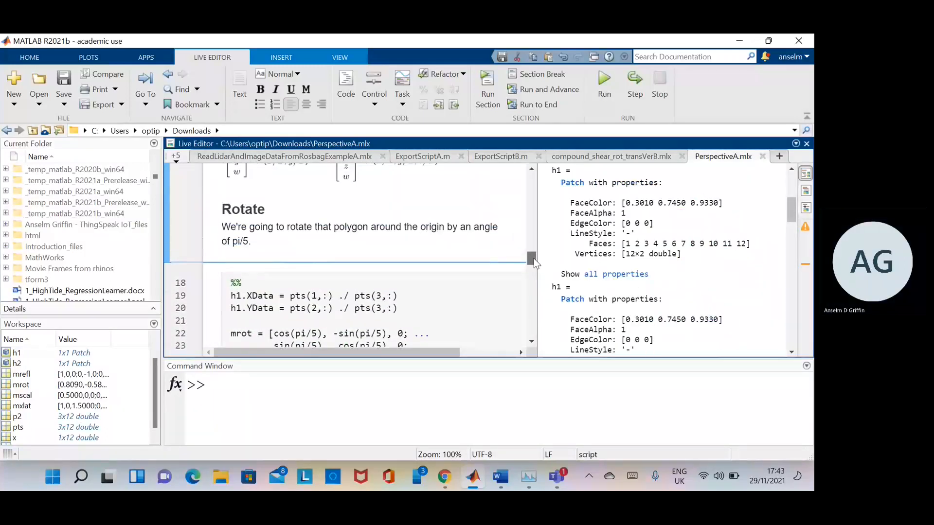
{"action": "scroll", "scroll_direction": "down", "scroll_amount": 3}
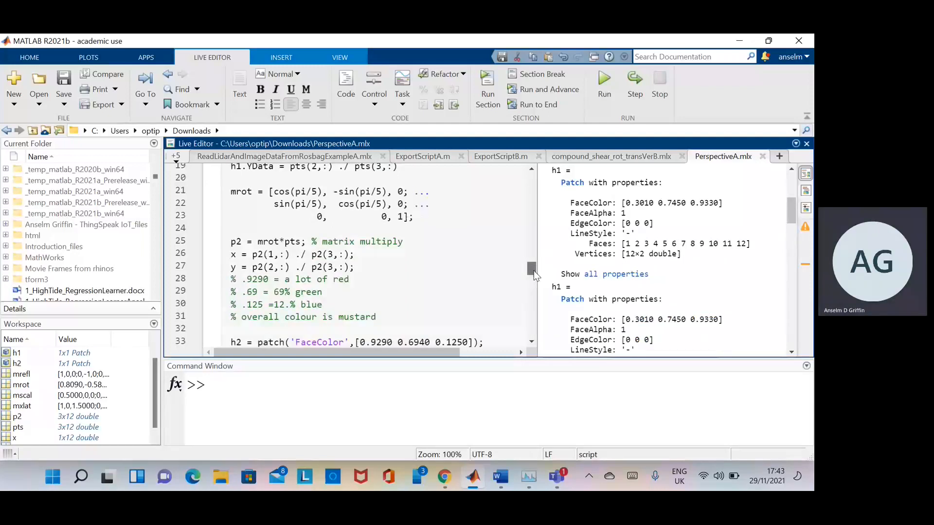
- Show the Scale in x and y section with its half-scale matrix, highlighting the y-coordinate division expression
{"action": "scroll", "scroll_direction": "down", "scroll_amount": 3}
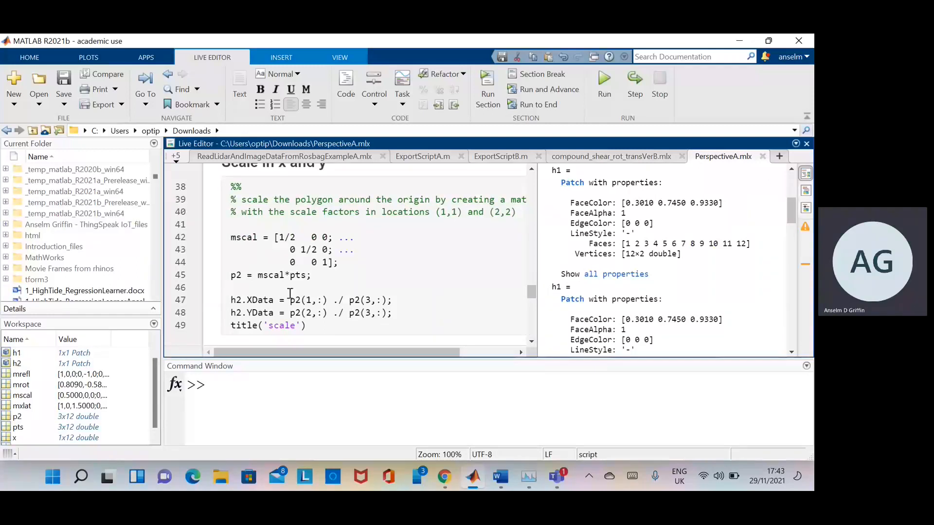
{"action": "mouse_move", "coordinate": [437, 272]}
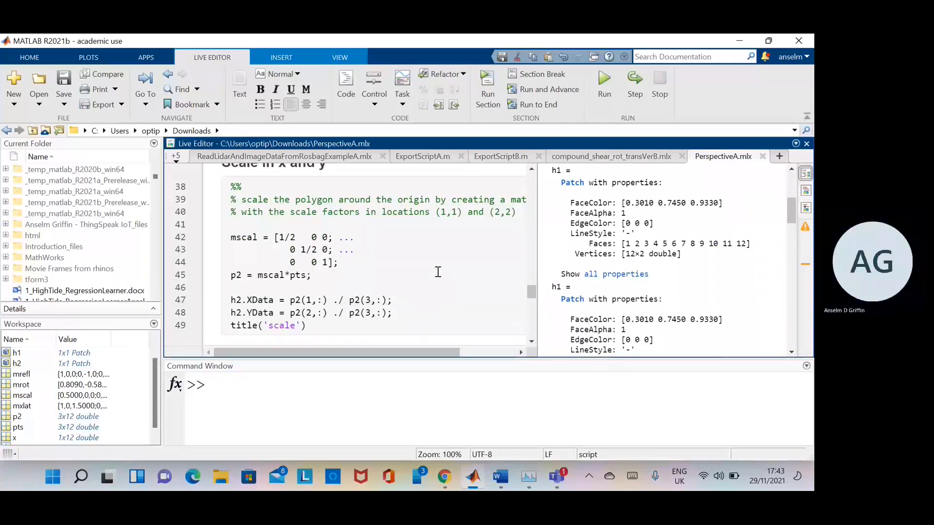
{"action": "left_click_drag", "start_coordinate": [306, 237], "coordinate": [338, 262]}
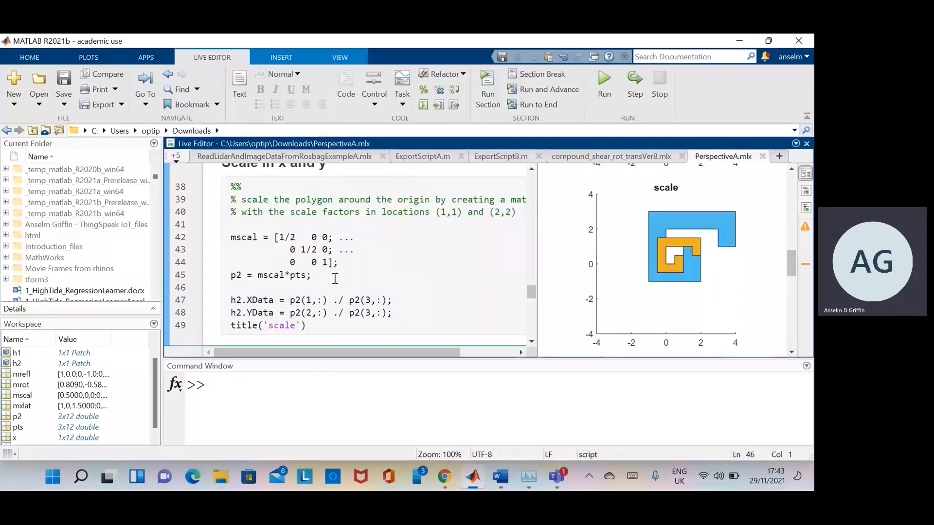
{"action": "triple_click", "coordinate": [270, 275]}
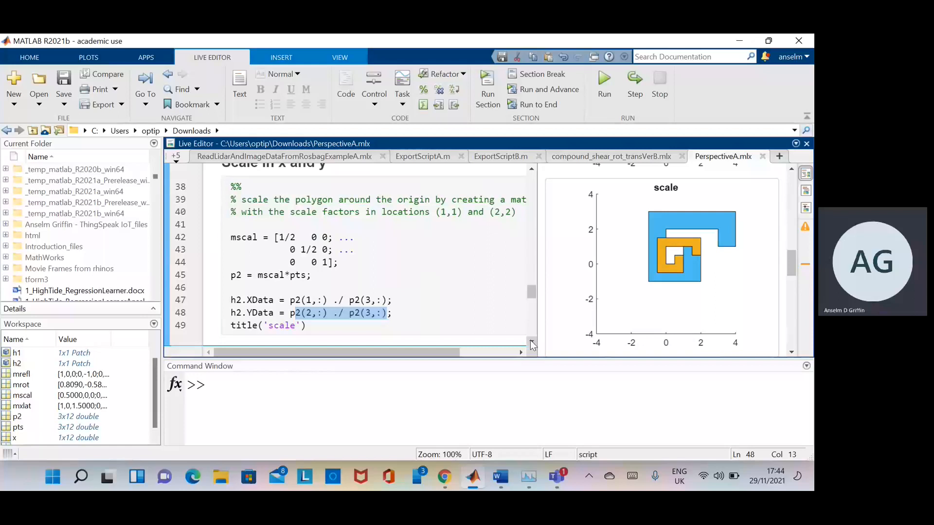
- Scroll to the Reflection section showing the mrefl matrix and the 'reflect about y' figure
{"action": "scroll", "scroll_direction": "down", "scroll_amount": 3}
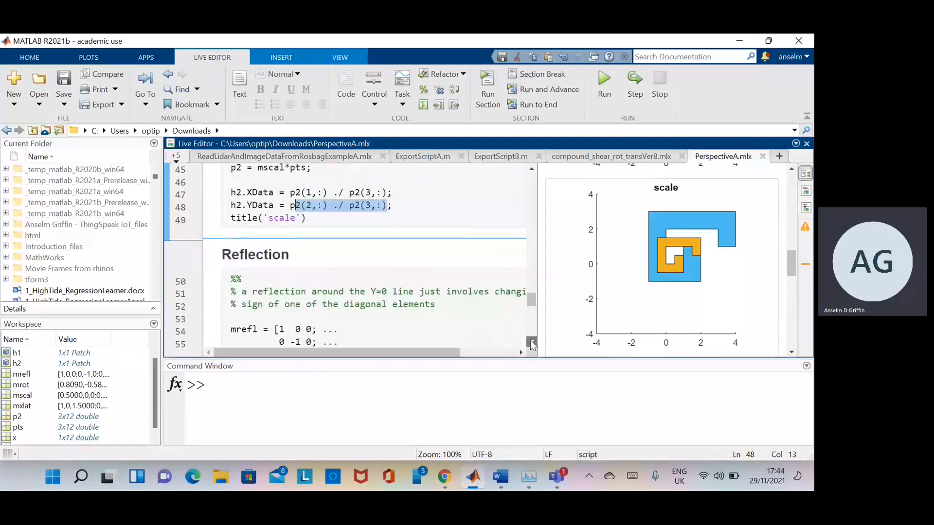
{"action": "scroll", "scroll_direction": "down", "scroll_amount": 3}
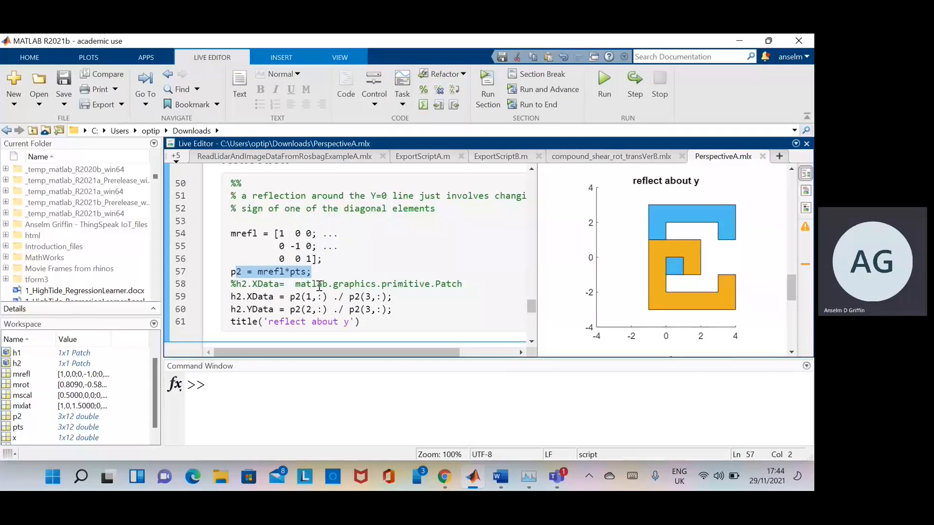
{"action": "scroll", "scroll_direction": "down", "scroll_amount": 3}
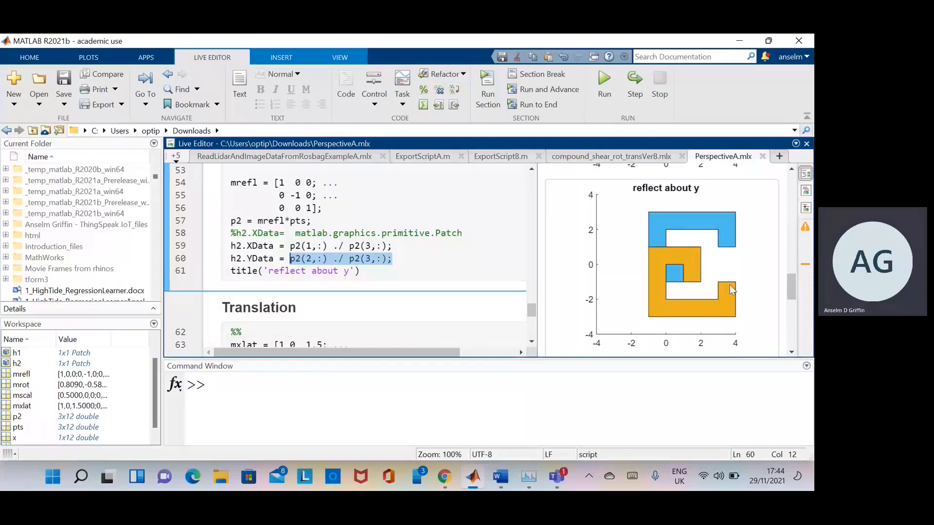
{"action": "mouse_move", "coordinate": [547, 334]}
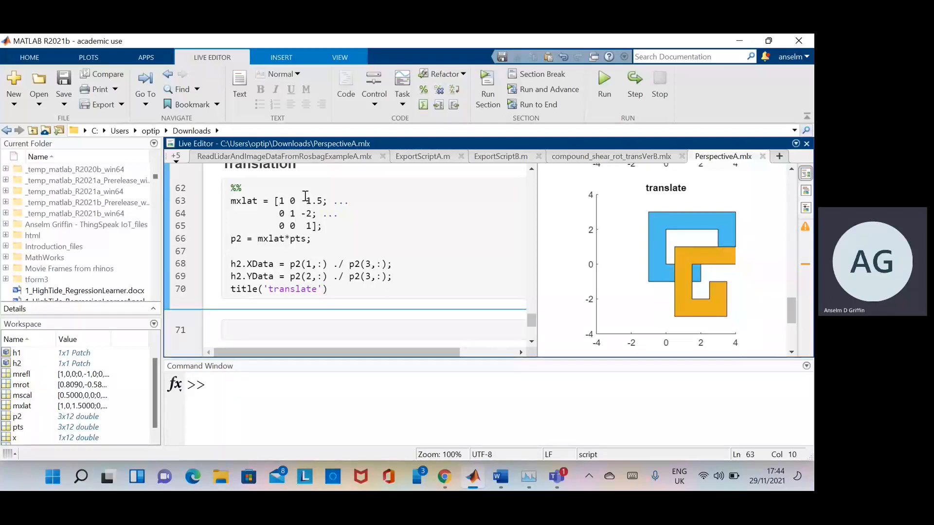
- Highlight the -2 vertical shift in the mxlat matrix and view the 'translate' figure
{"action": "double_click", "coordinate": [313, 200]}
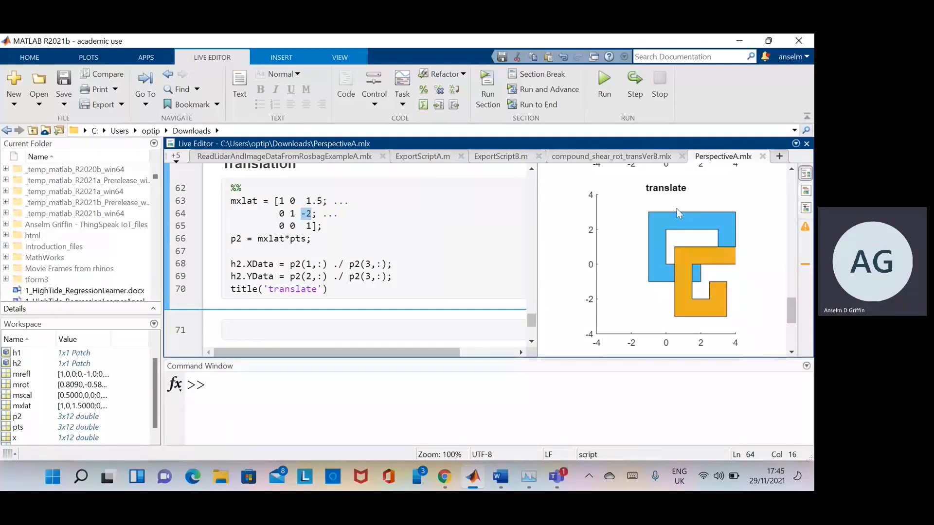
{"action": "mouse_move", "coordinate": [729, 239]}
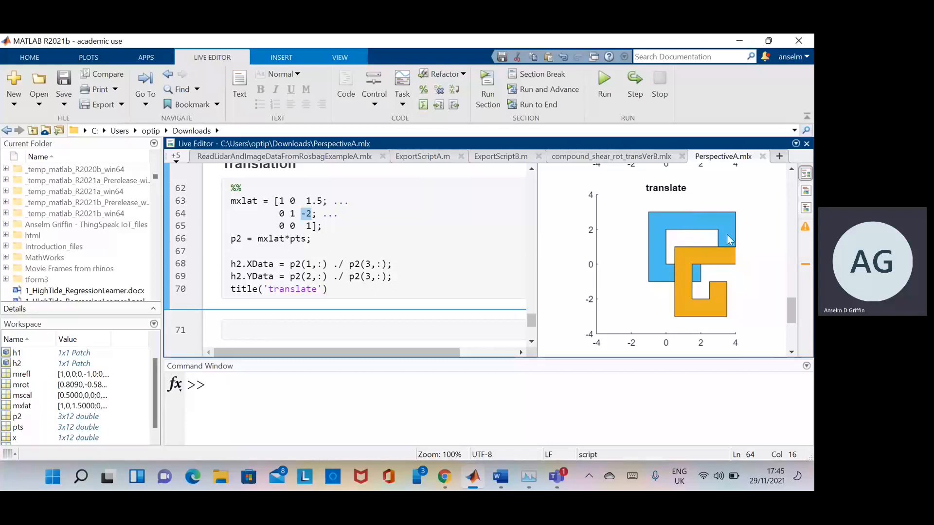
{"action": "mouse_move", "coordinate": [735, 298]}
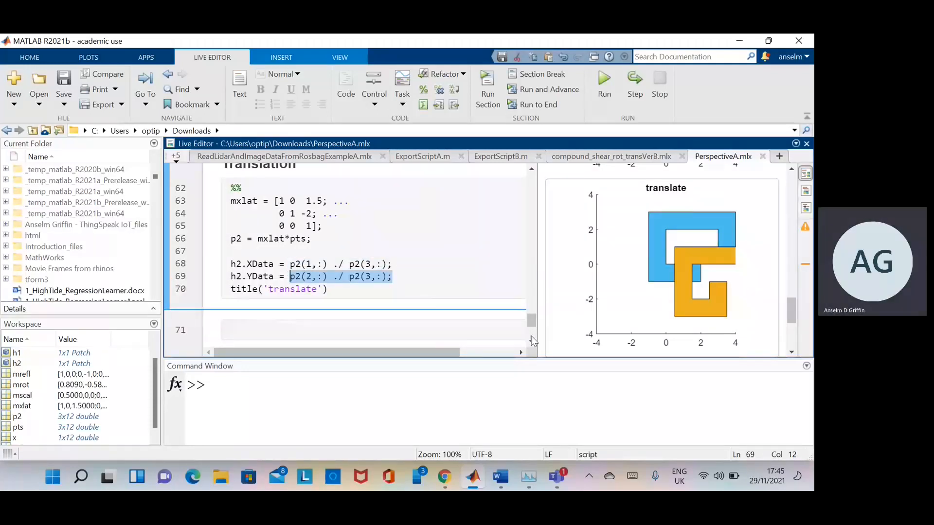
{"action": "scroll", "scroll_direction": "down", "scroll_amount": 3}
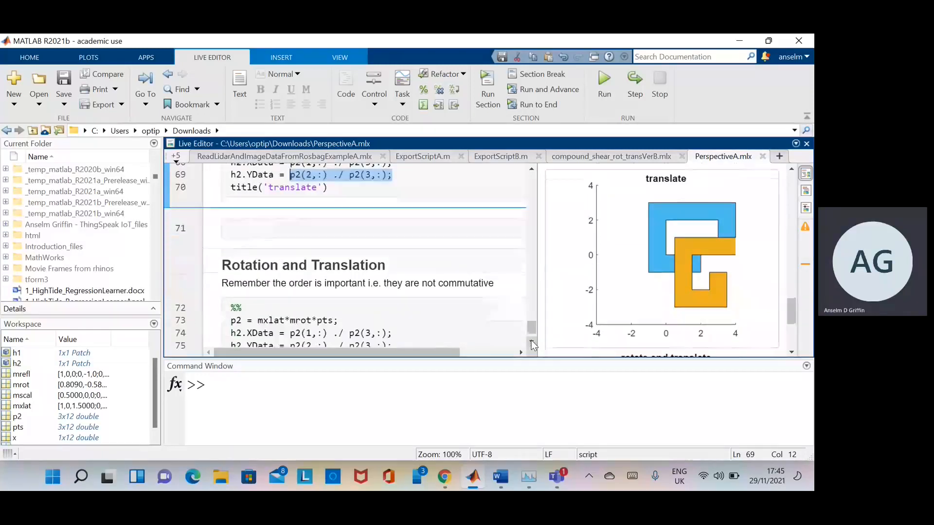
- Reach the Rotation and Translation section and highlight mxlat in the combined matrix product on line 73
{"action": "scroll", "scroll_direction": "down", "scroll_amount": 3}
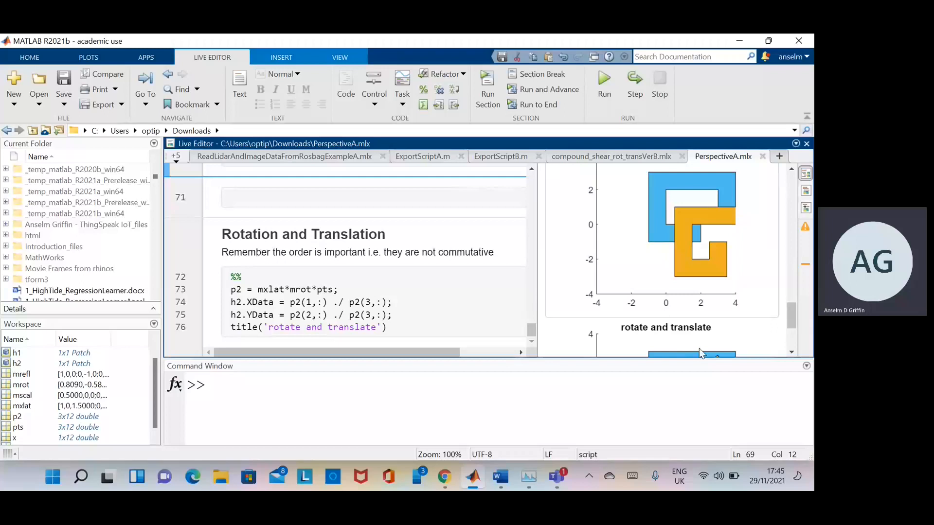
{"action": "scroll", "scroll_direction": "down", "scroll_amount": 3}
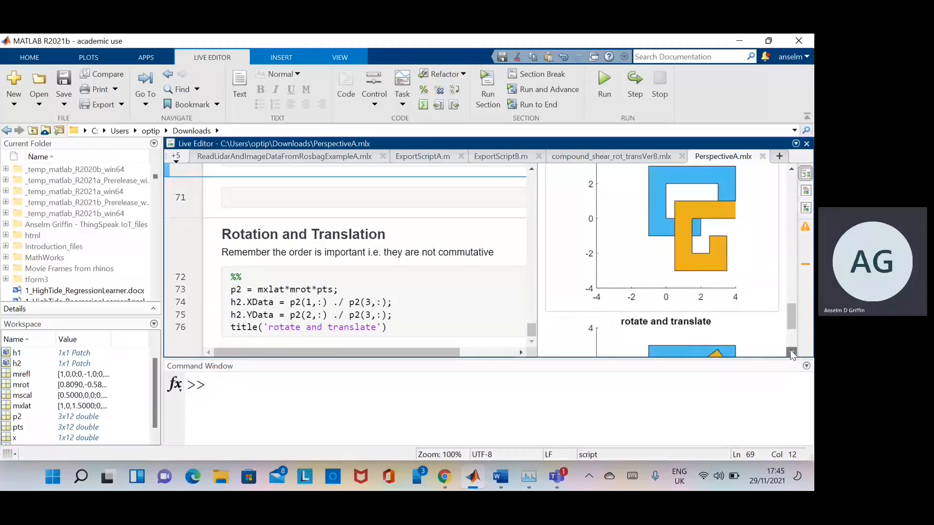
{"action": "scroll", "scroll_direction": "down", "scroll_amount": 3}
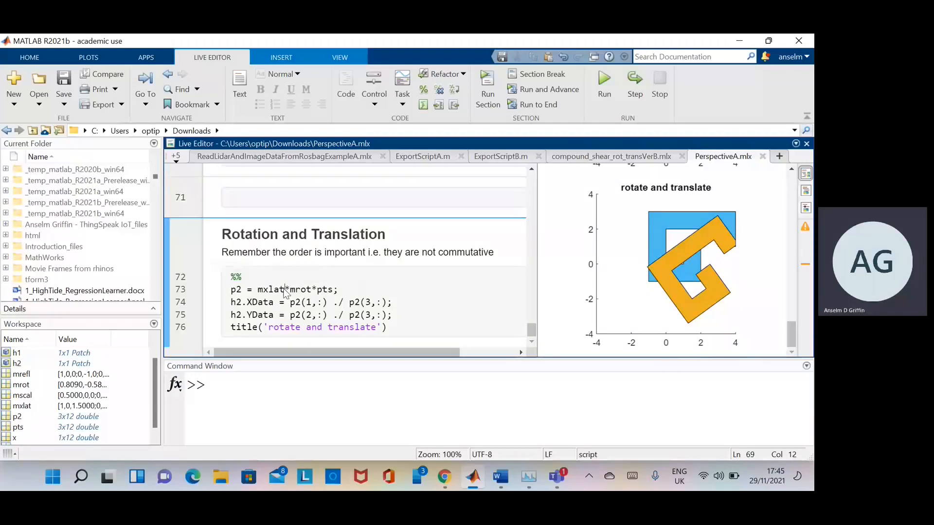
{"action": "double_click", "coordinate": [272, 290]}
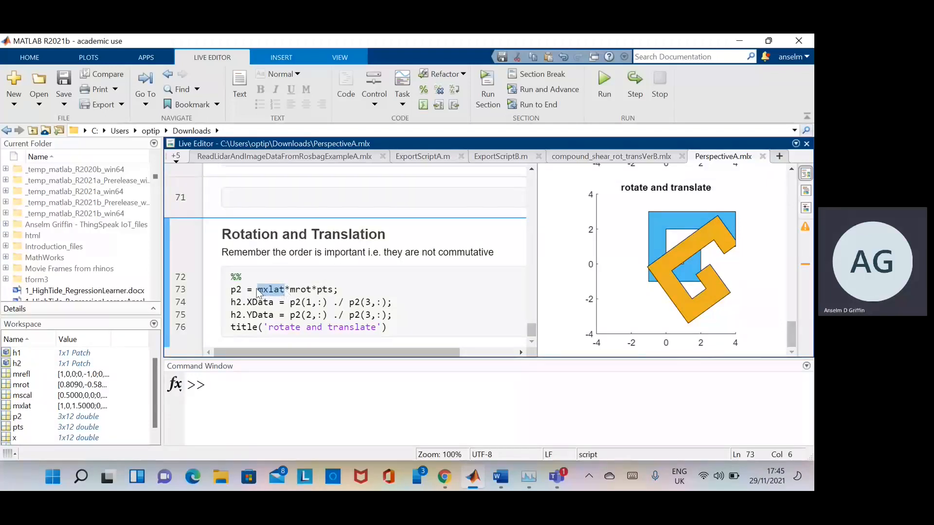